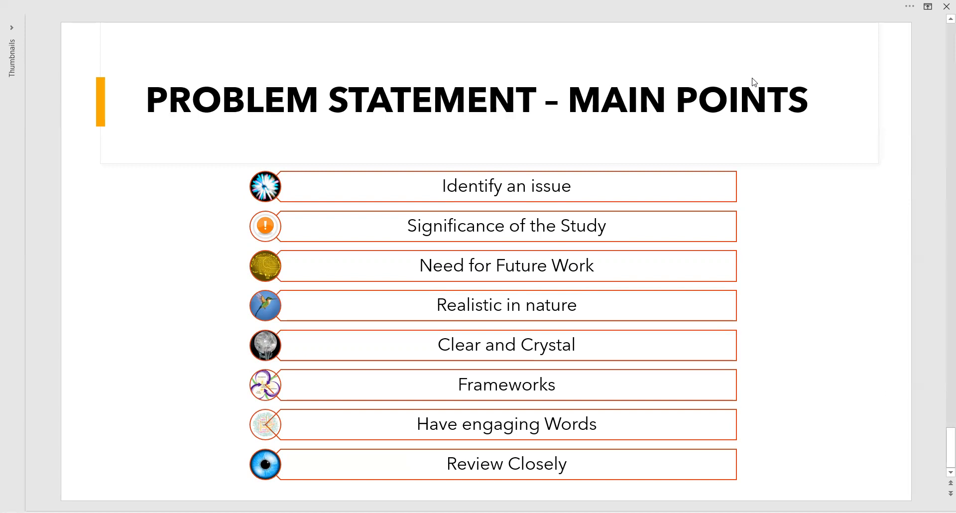
mouse_move(673, 35)
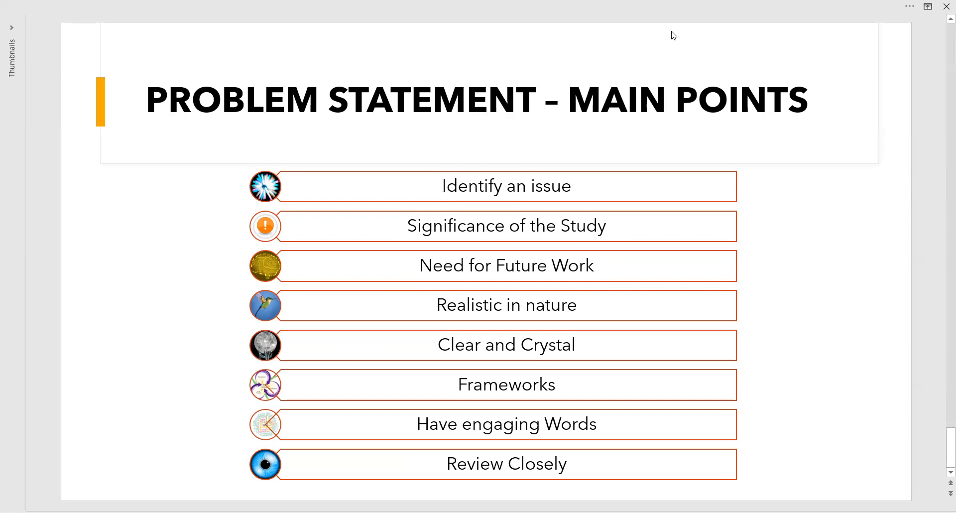